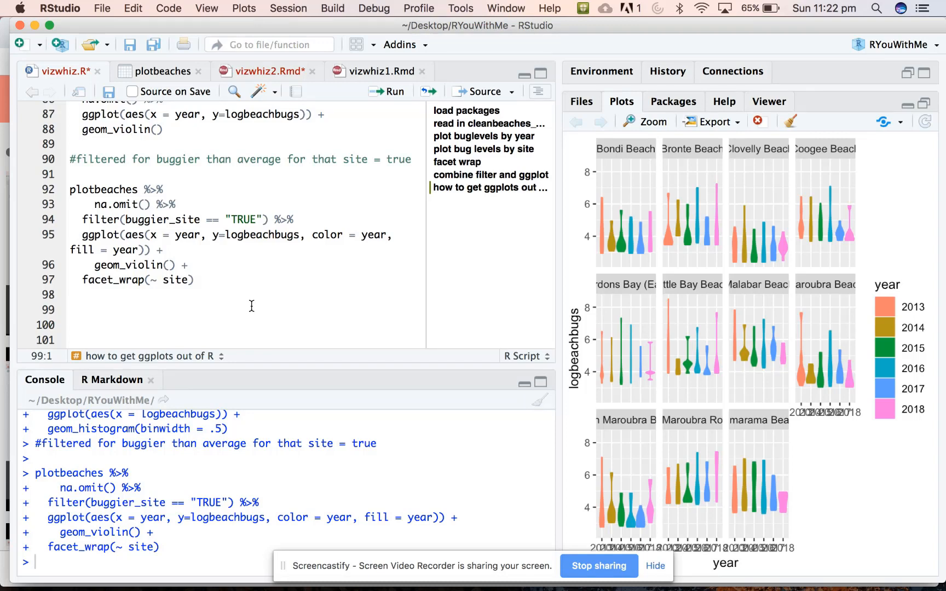
- Add a #histogram comment and hist(plotbeaches$beachbugs), run to plot beachbugs frequencies
type("#his")
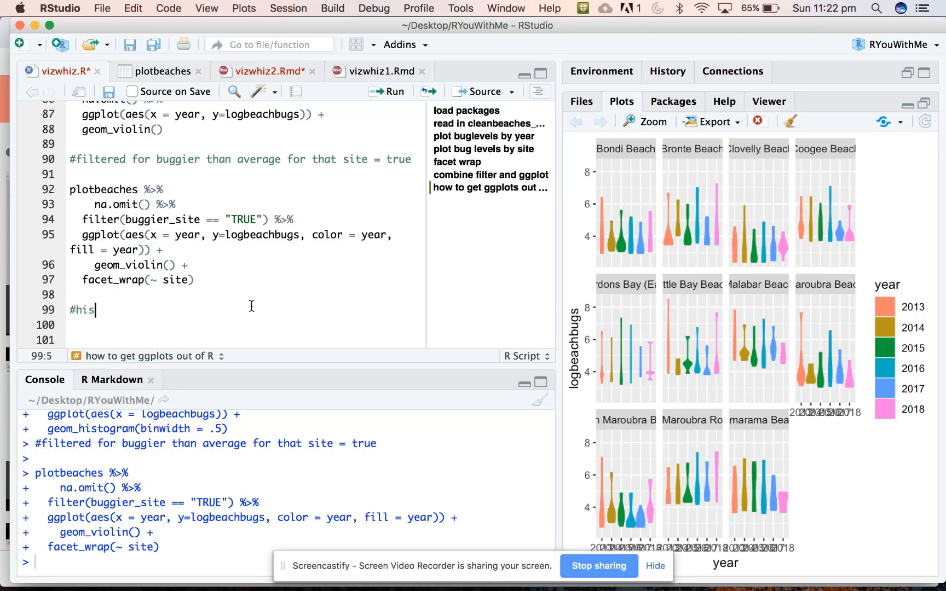
type("togram")
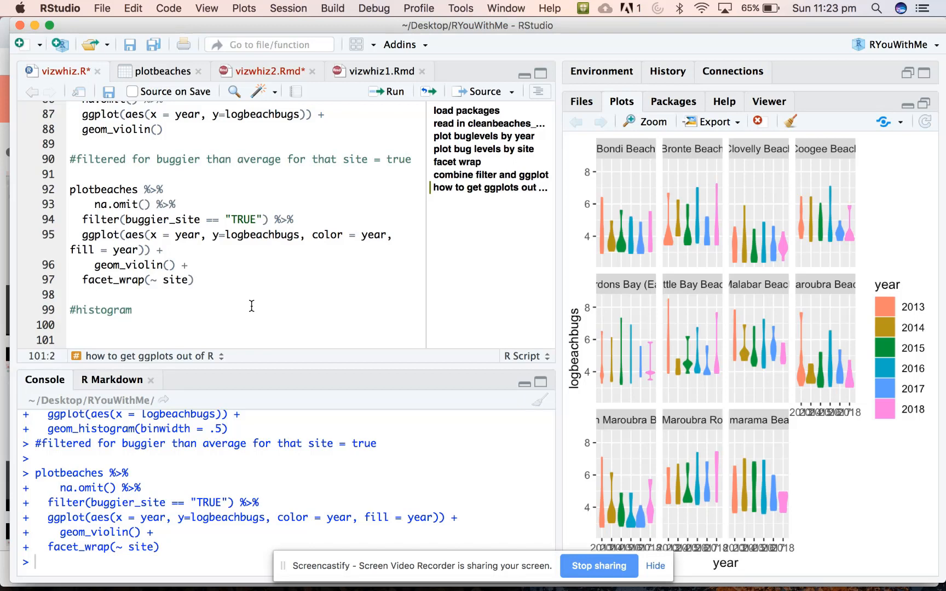
type("hist(")
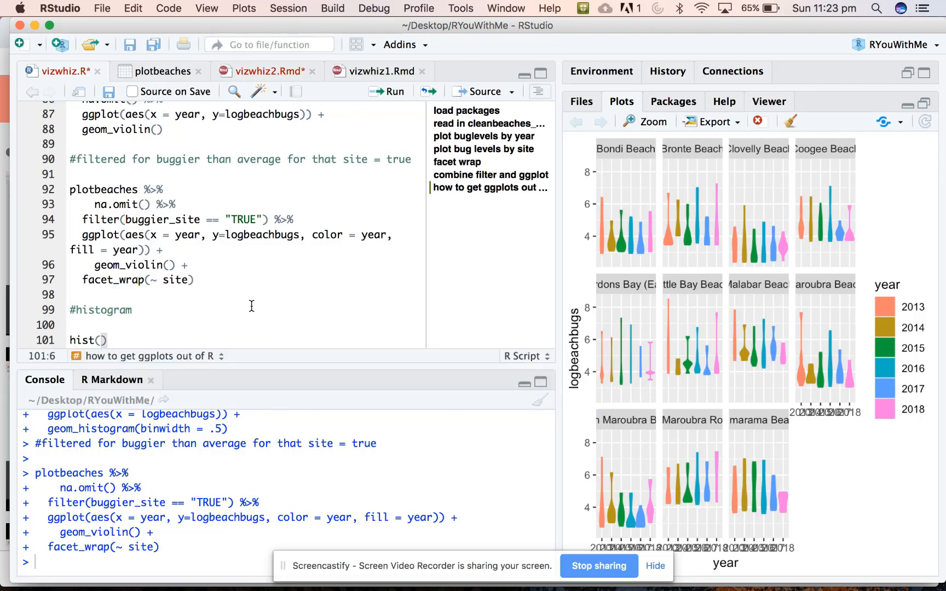
type("plotbeaches")
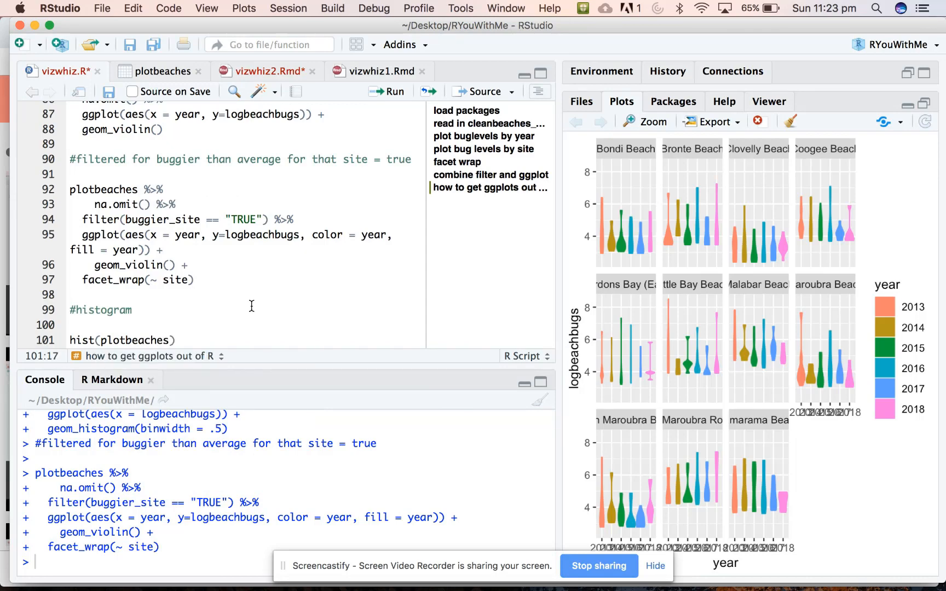
type("$")
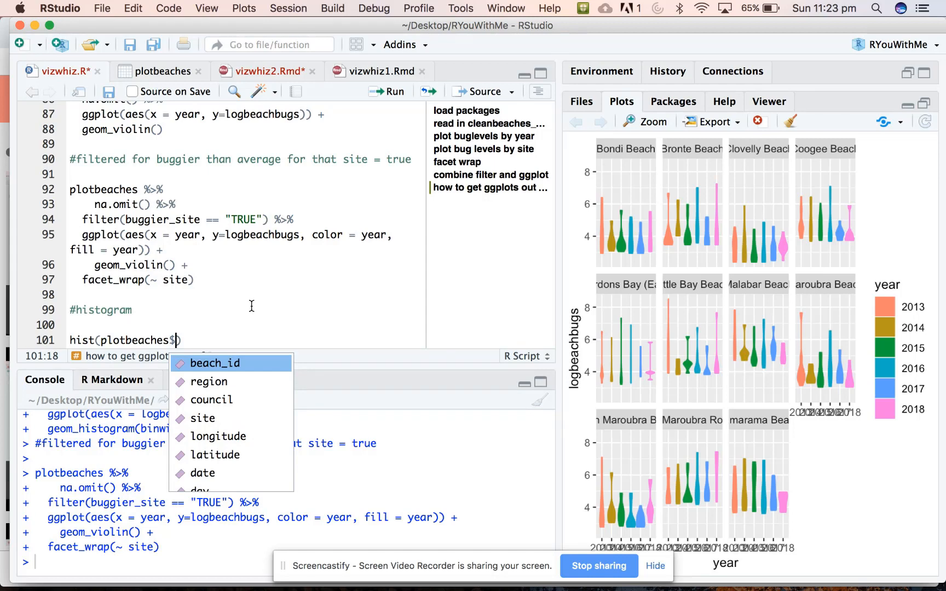
type("beac")
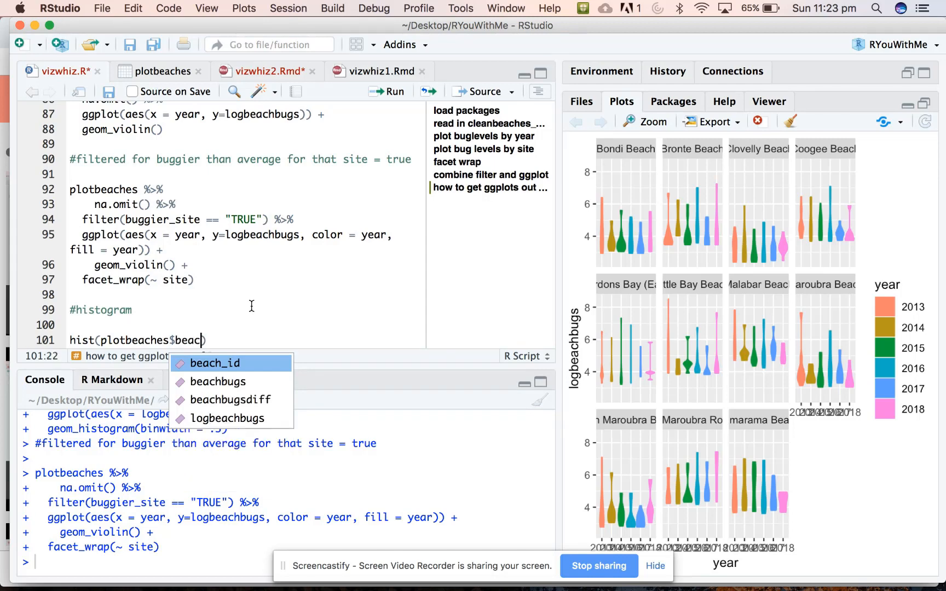
left_click(219, 381)
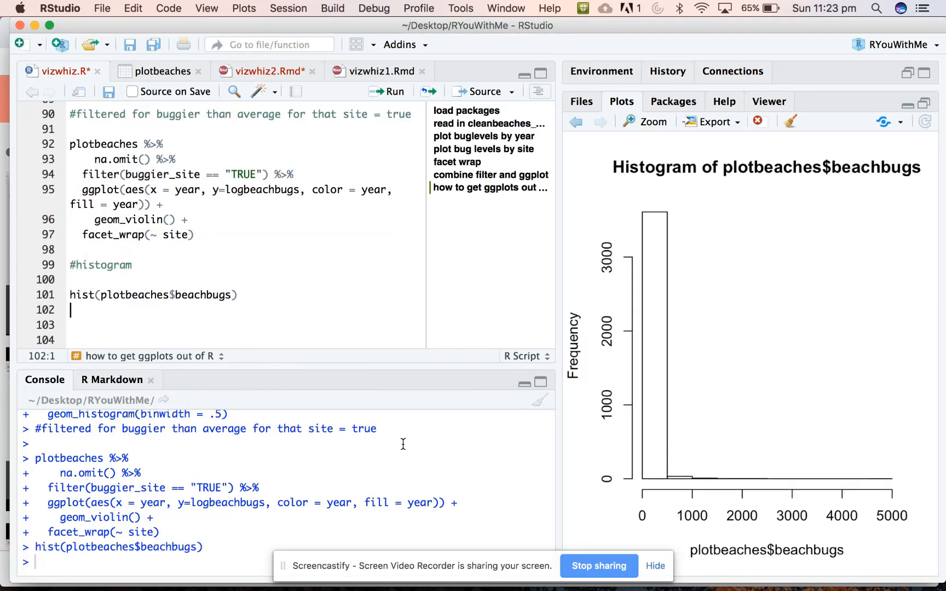
mouse_move(657, 479)
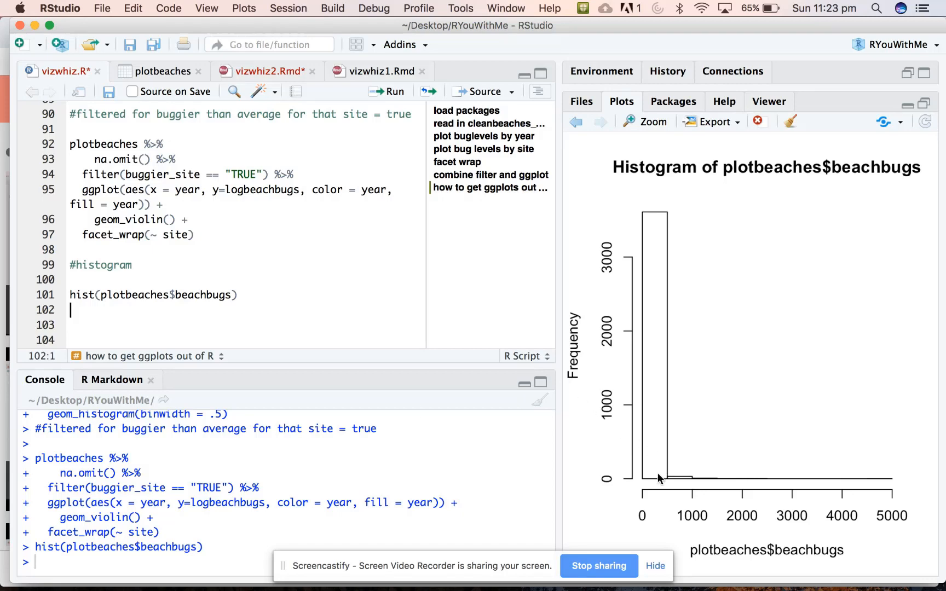
mouse_move(660, 220)
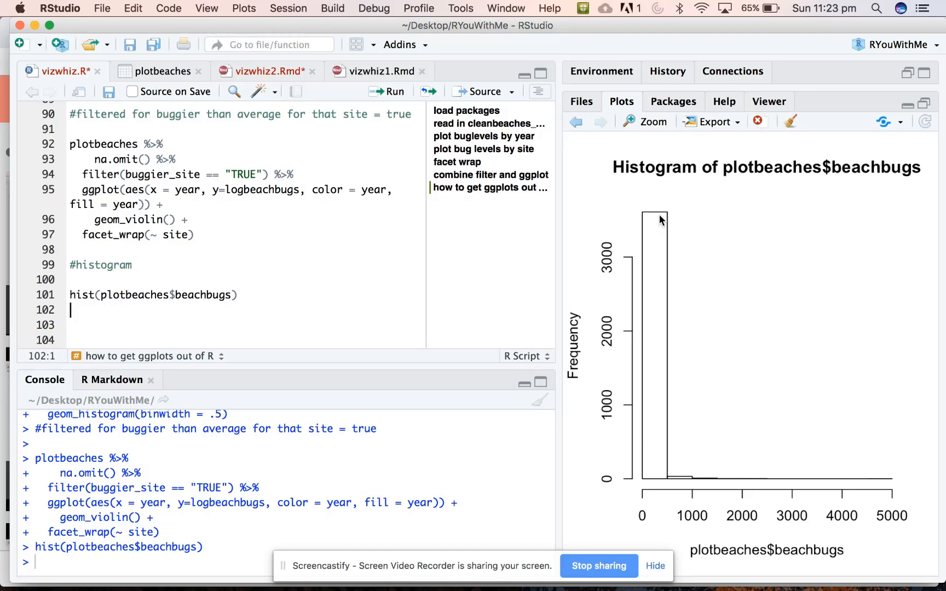
mouse_move(675, 392)
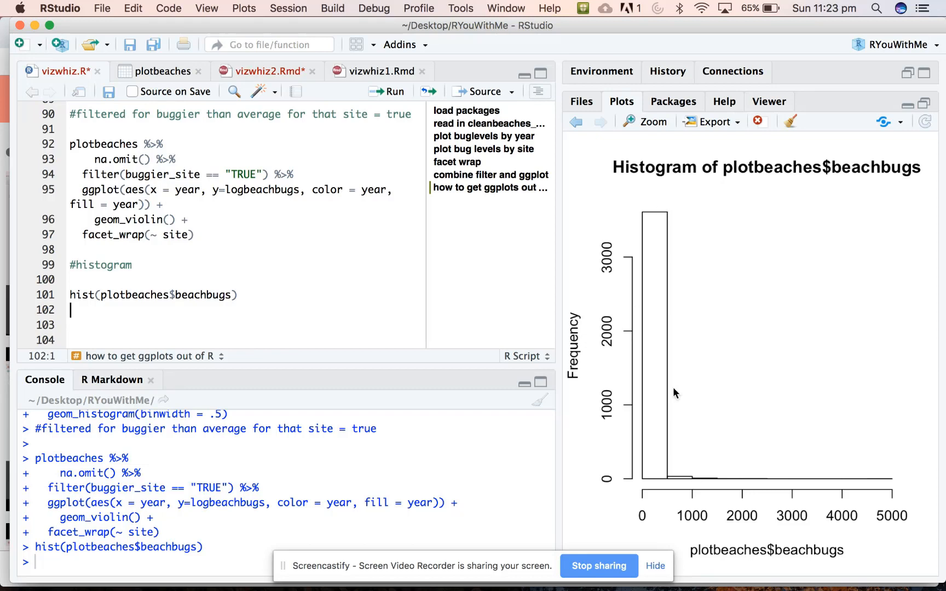
mouse_move(690, 493)
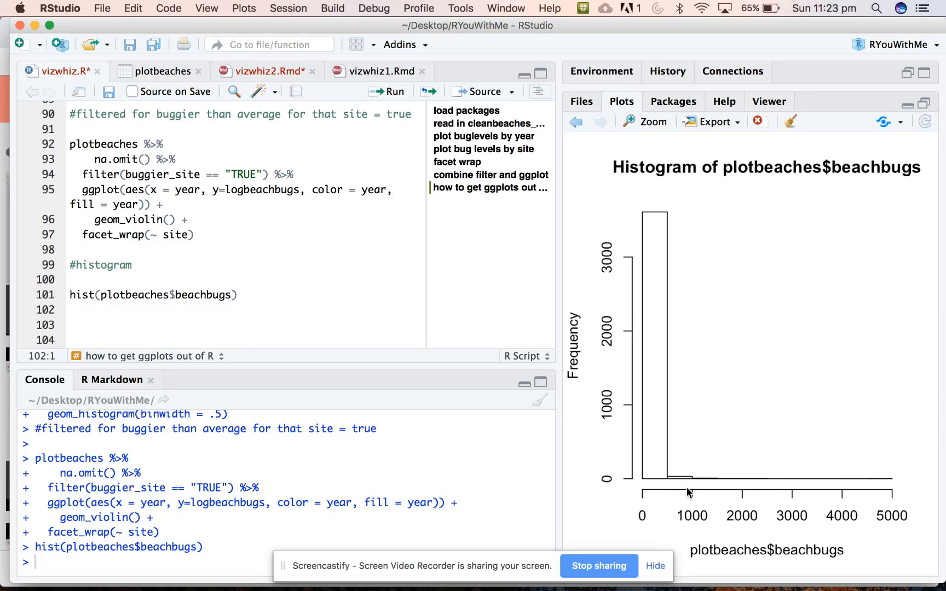
left_click(71, 310)
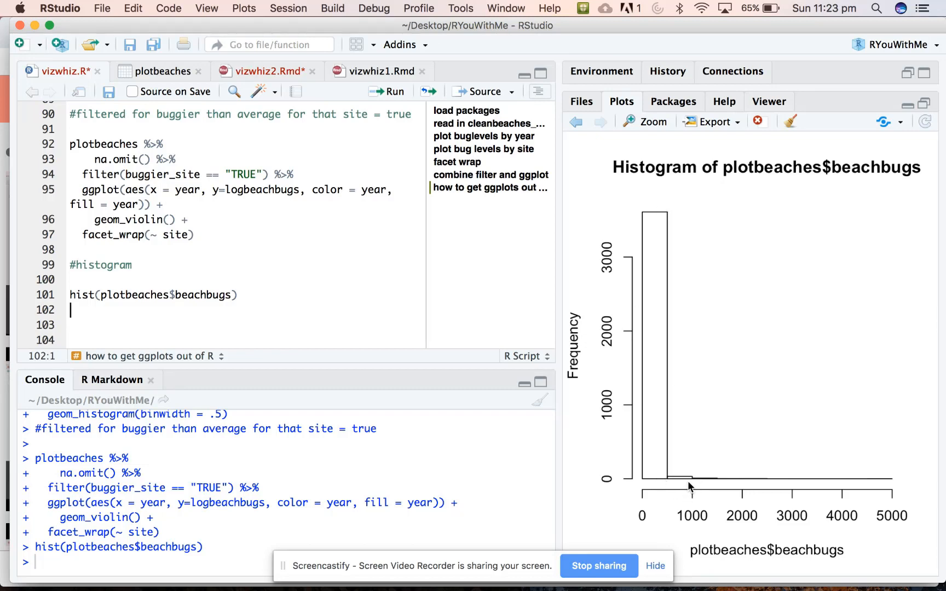
mouse_move(887, 507)
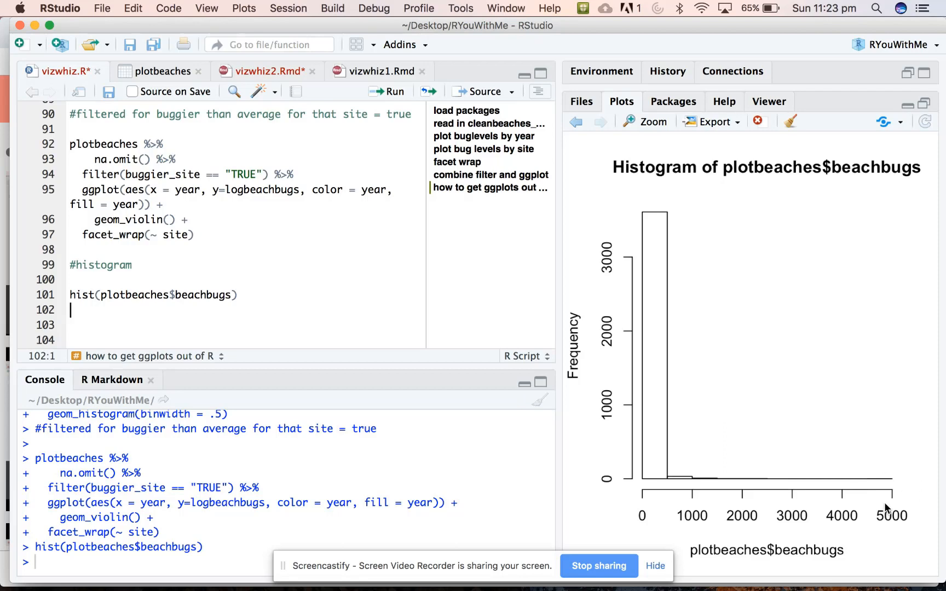
mouse_move(749, 494)
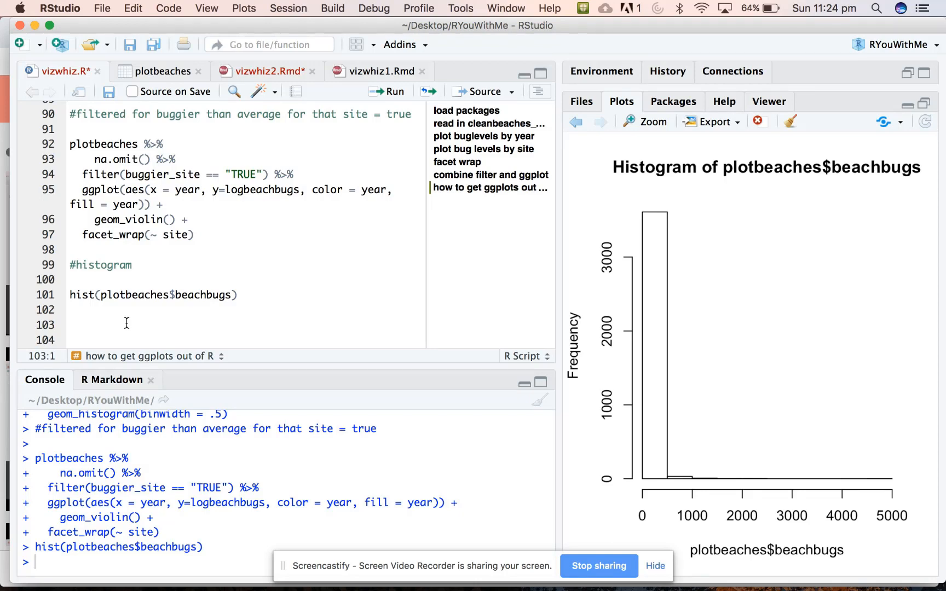
- Append dashes to the #histogram comment so it becomes a code section heading
left_click(71, 325)
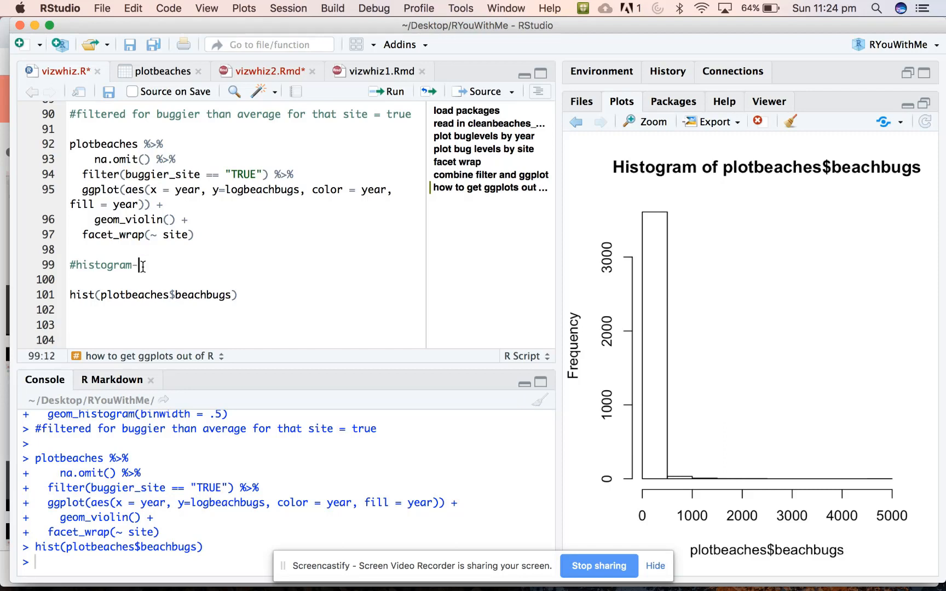
type("----------")
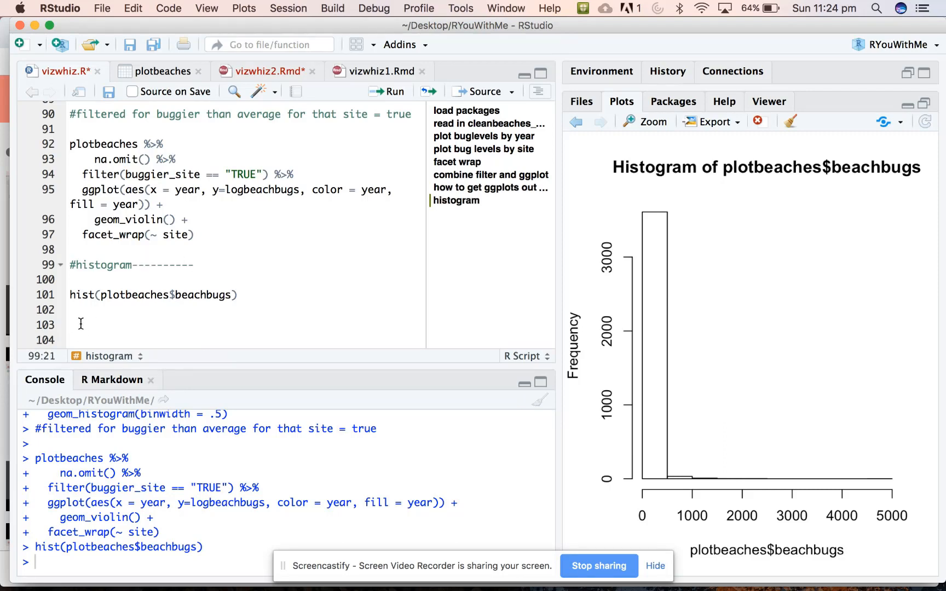
left_click(81, 324)
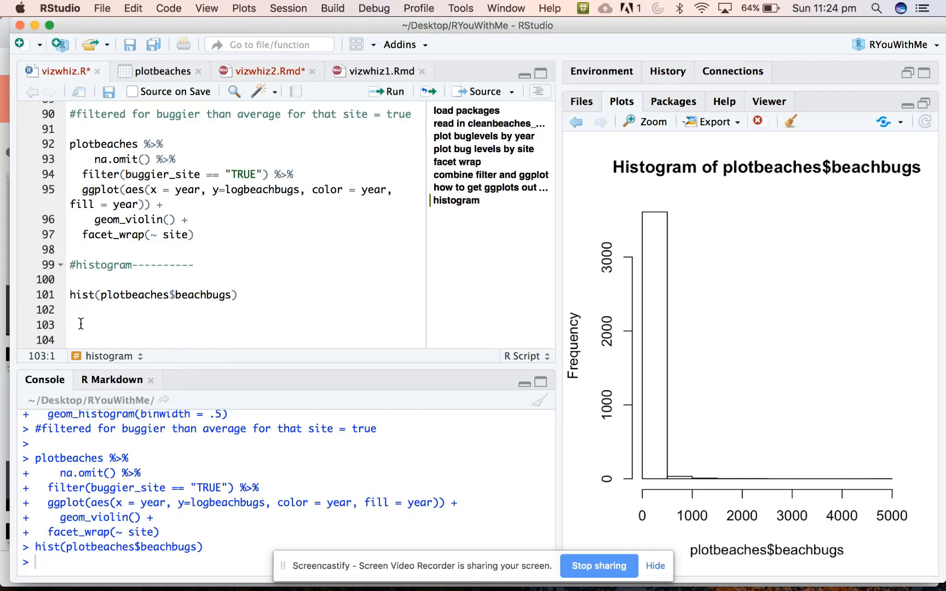
- Start a plotbeaches %>% na.omit() %>% pipeline and begin a filter() call
type("plotbeaches")
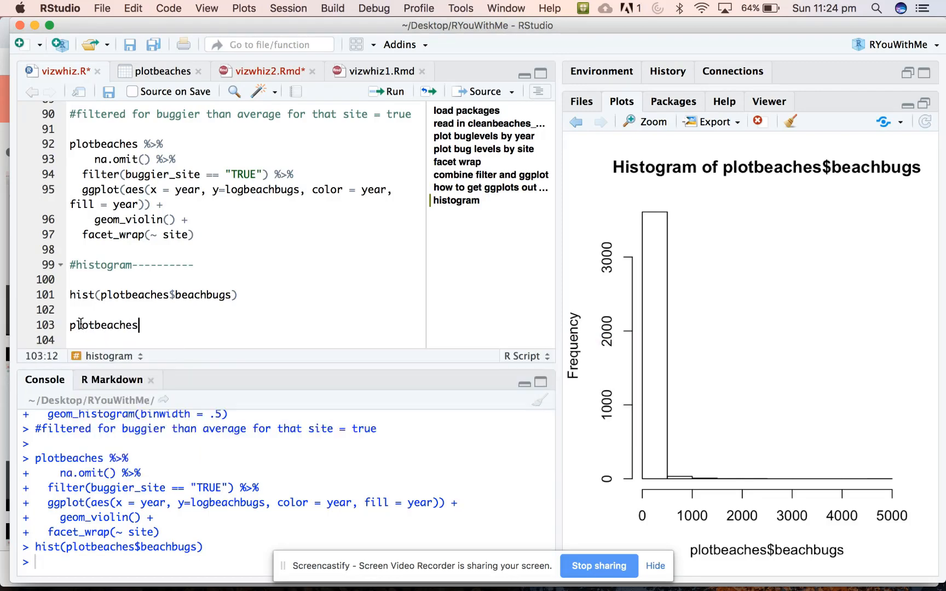
type("%>%")
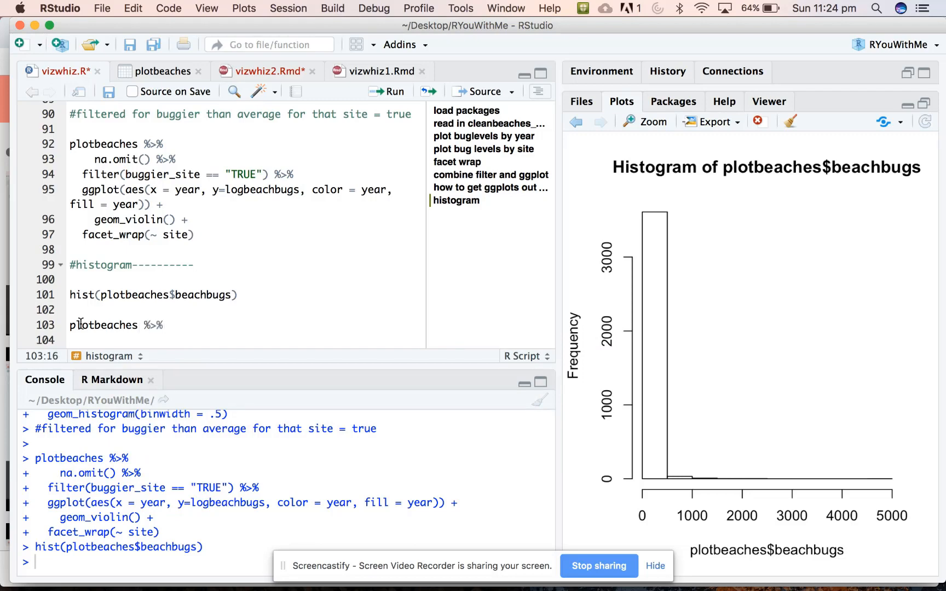
type("na.omit(")
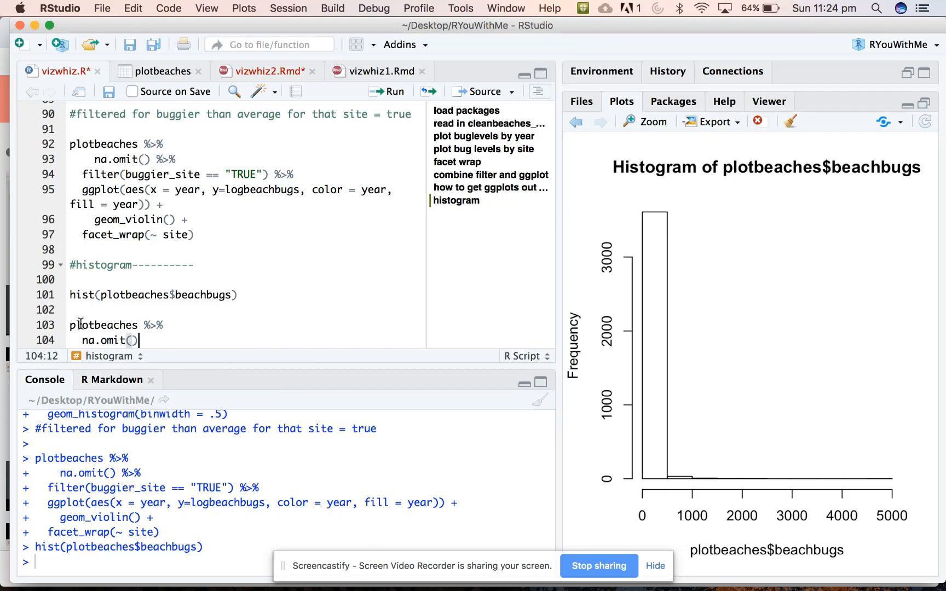
type("%>%")
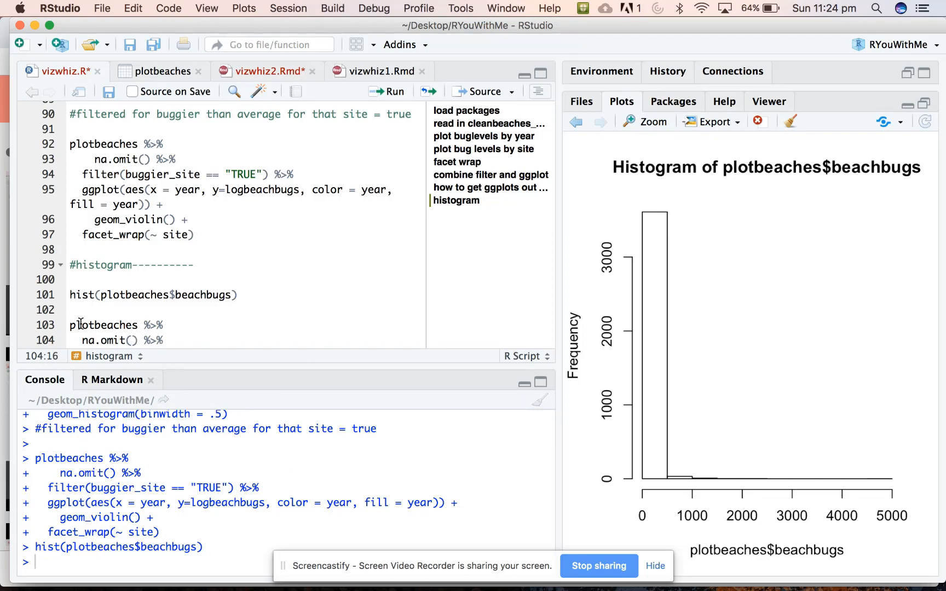
key("Return")
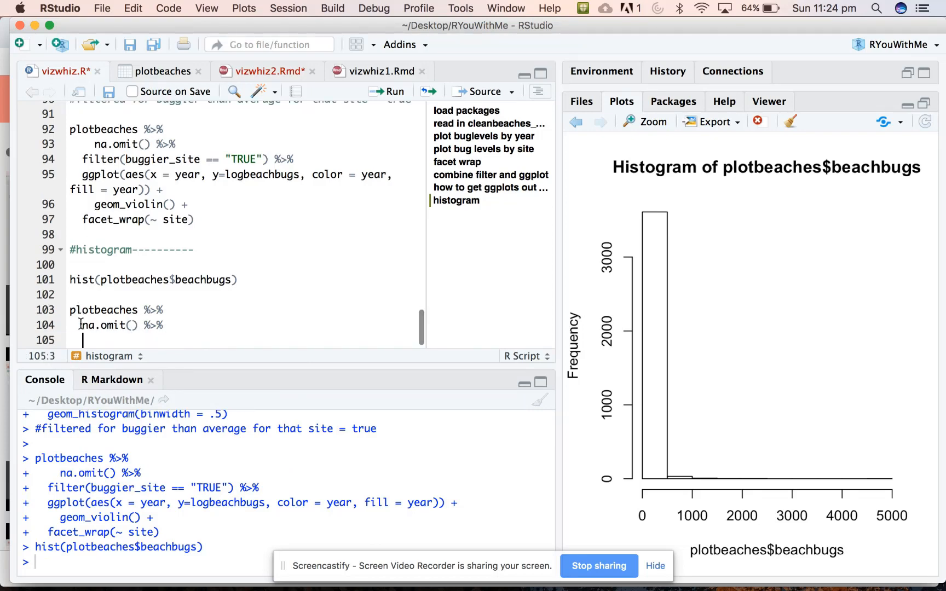
type("filter(")
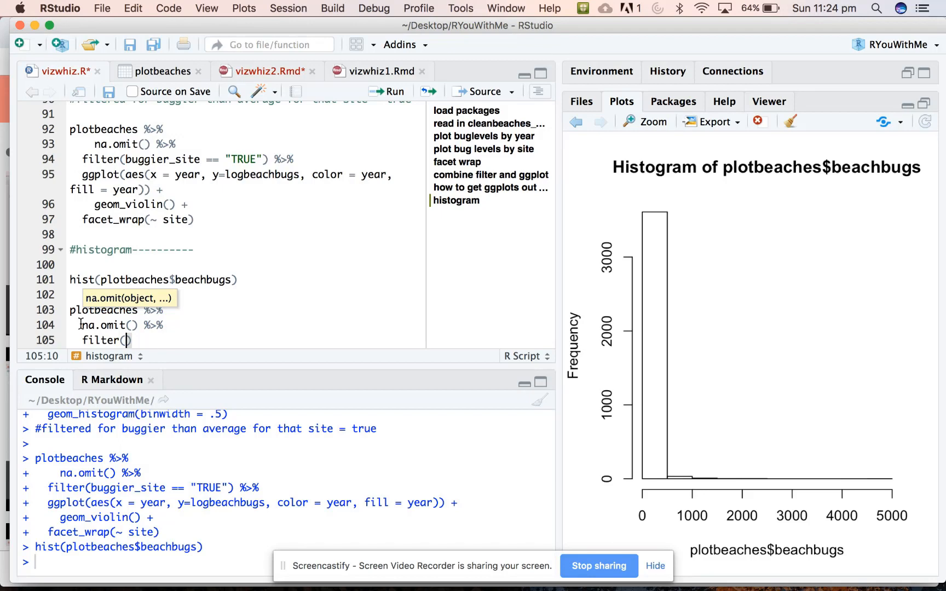
- Filter for site == "Clovelly Beach" and year == "2018"
type("site")
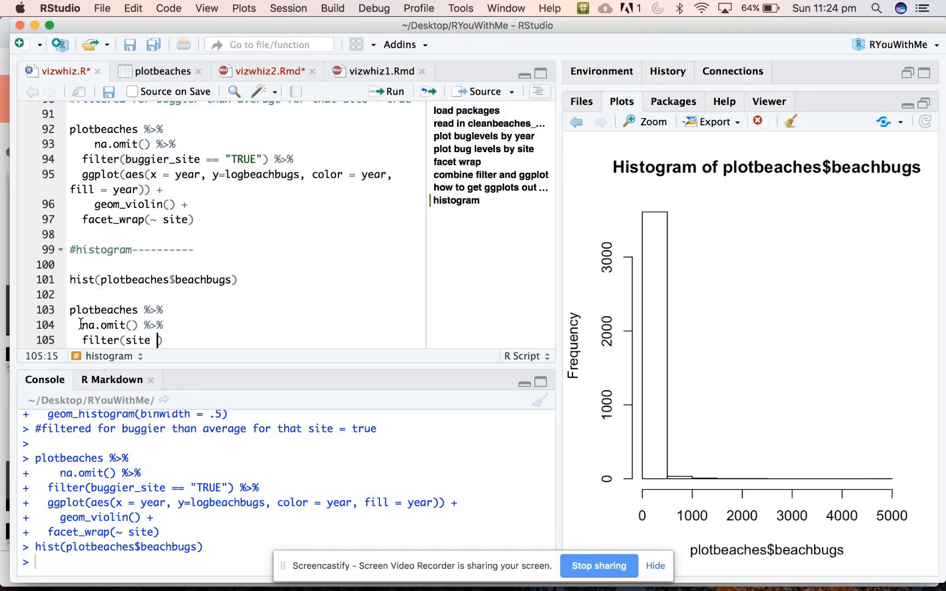
type("== \"Cl\"")
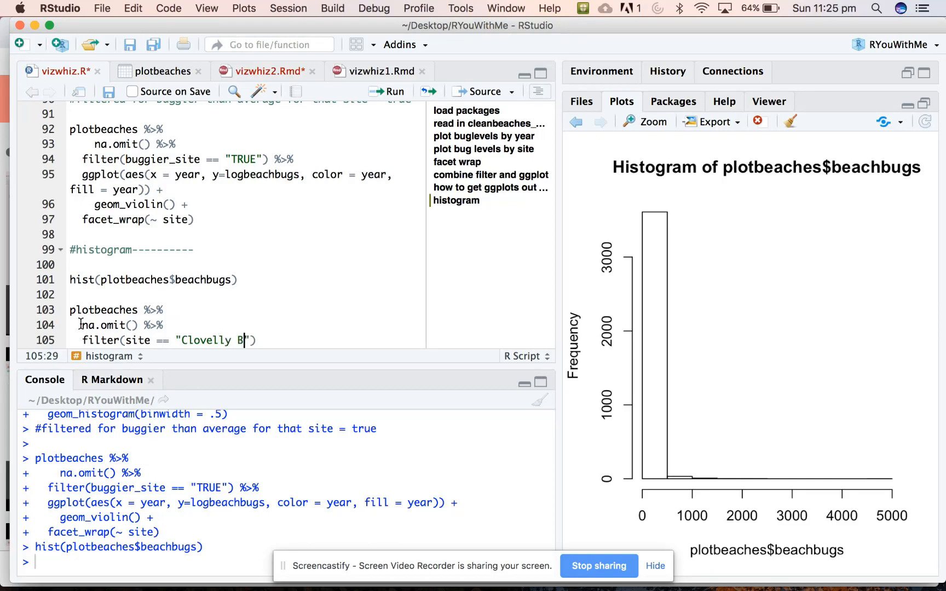
type("each")
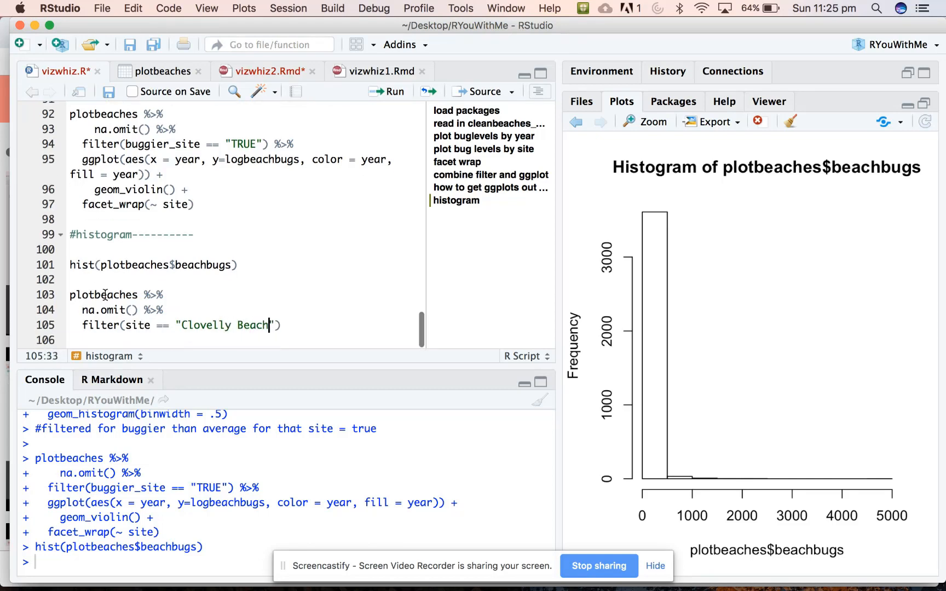
type("\", \"")
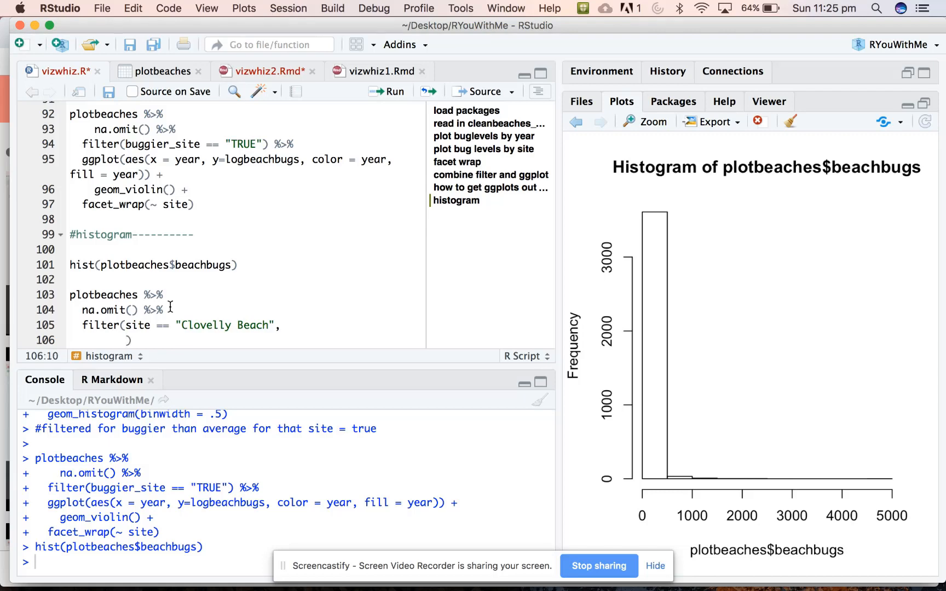
left_click(125, 340)
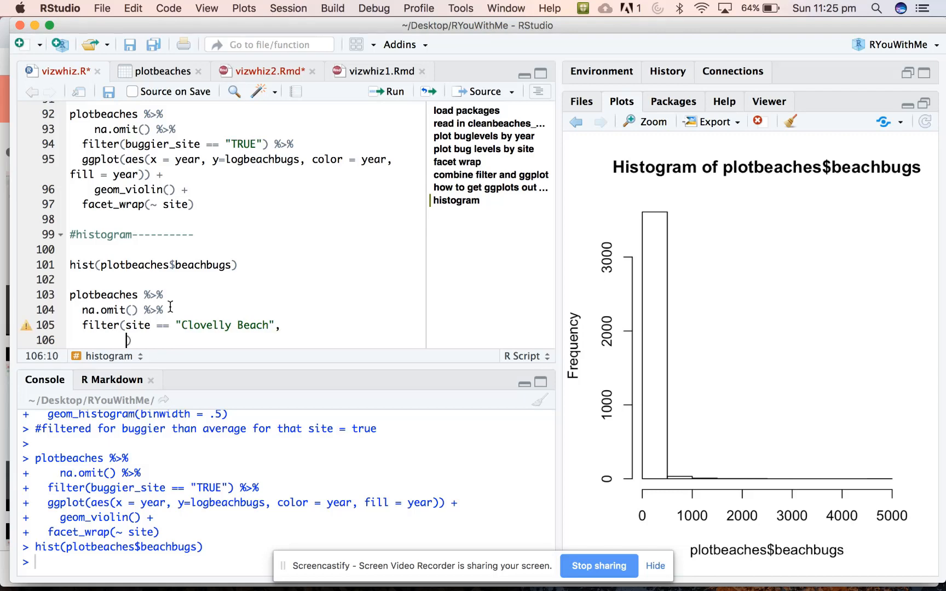
type("year == \"")
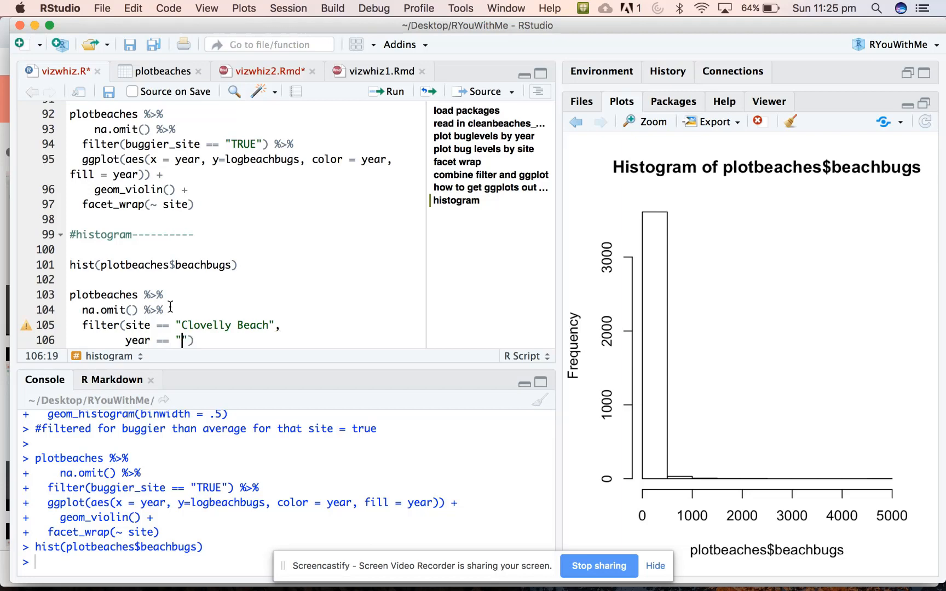
type("2018\",")
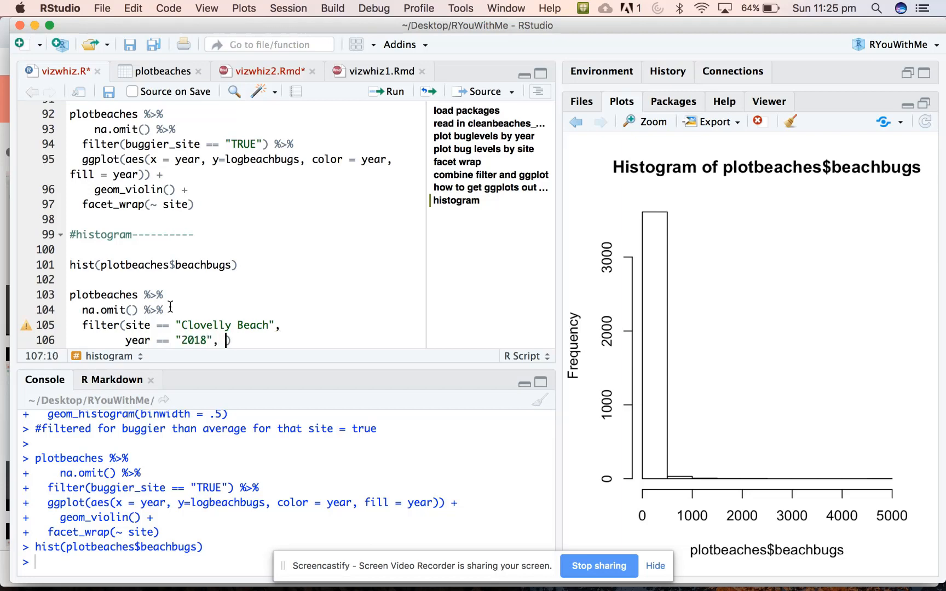
key("Return")
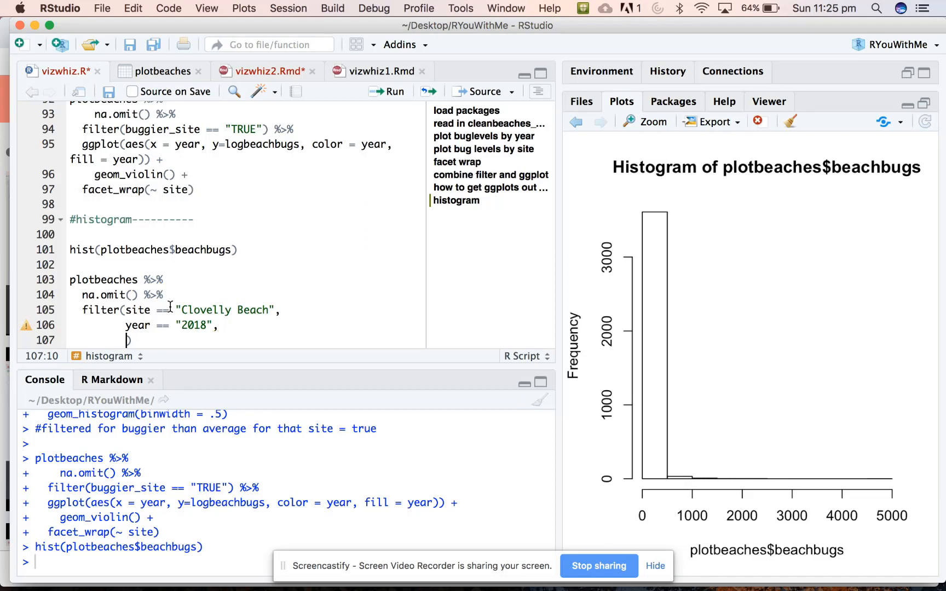
- Add the condition logbeachbugs > 0 to the filter
type("lo")
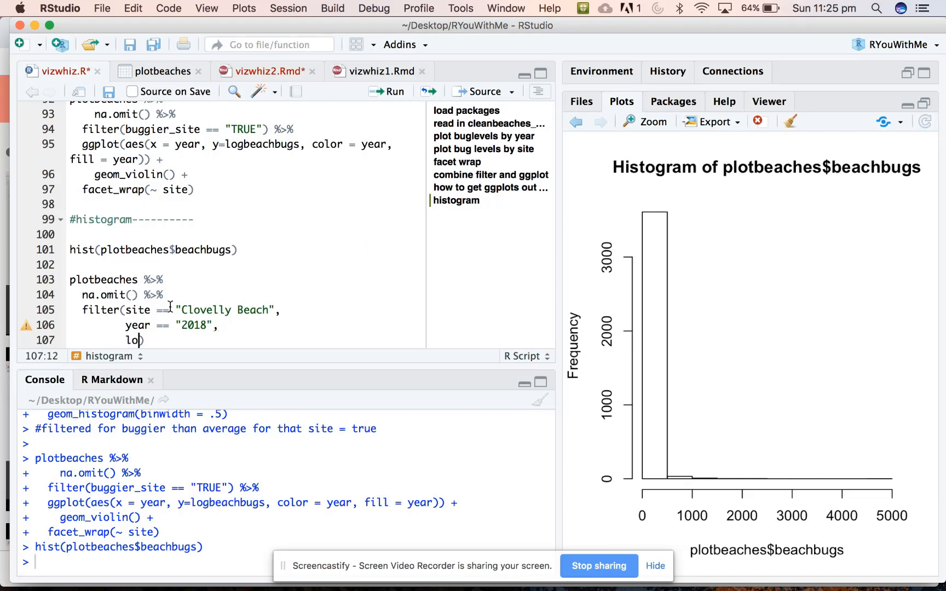
type("gbeach")
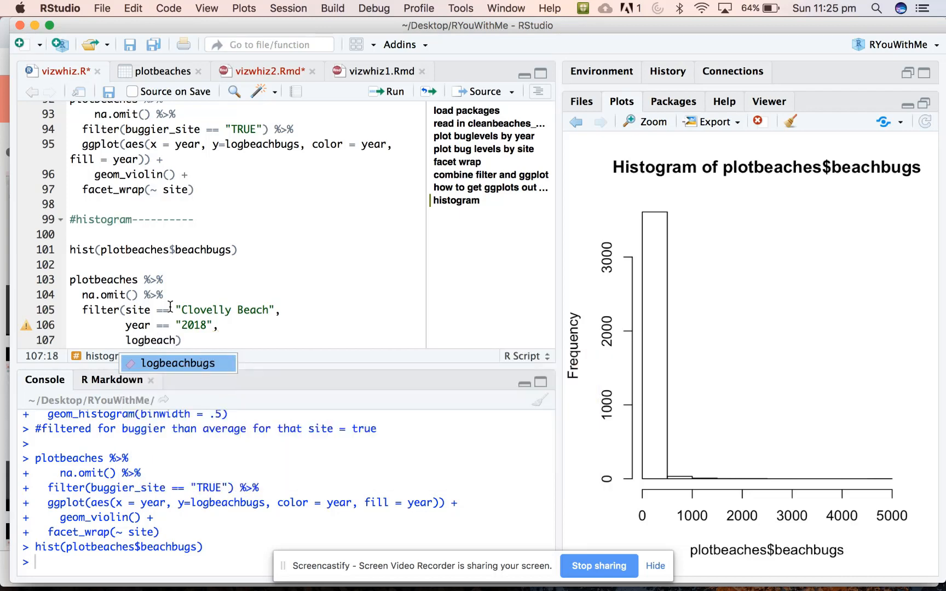
left_click(178, 362)
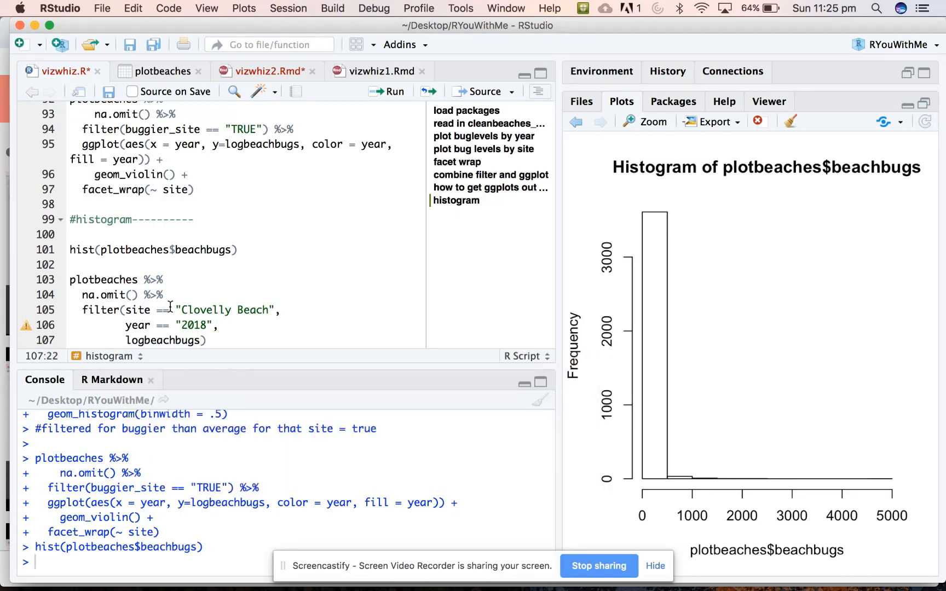
type(".")
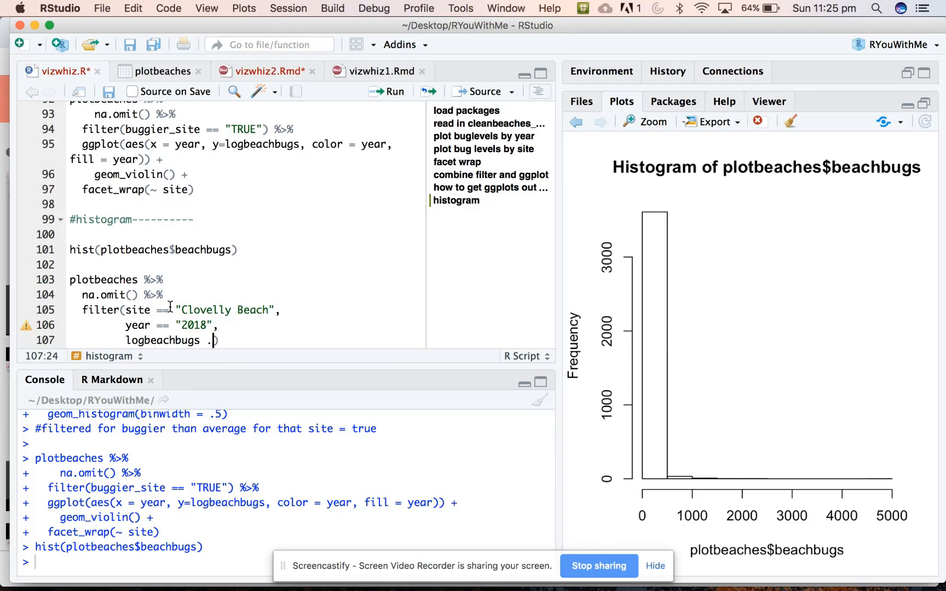
type(">")
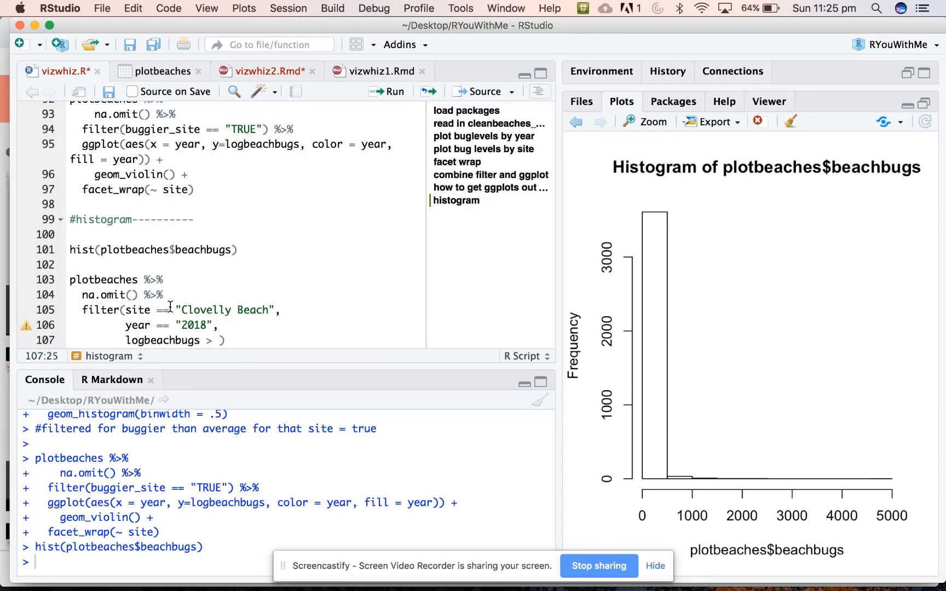
type("0")
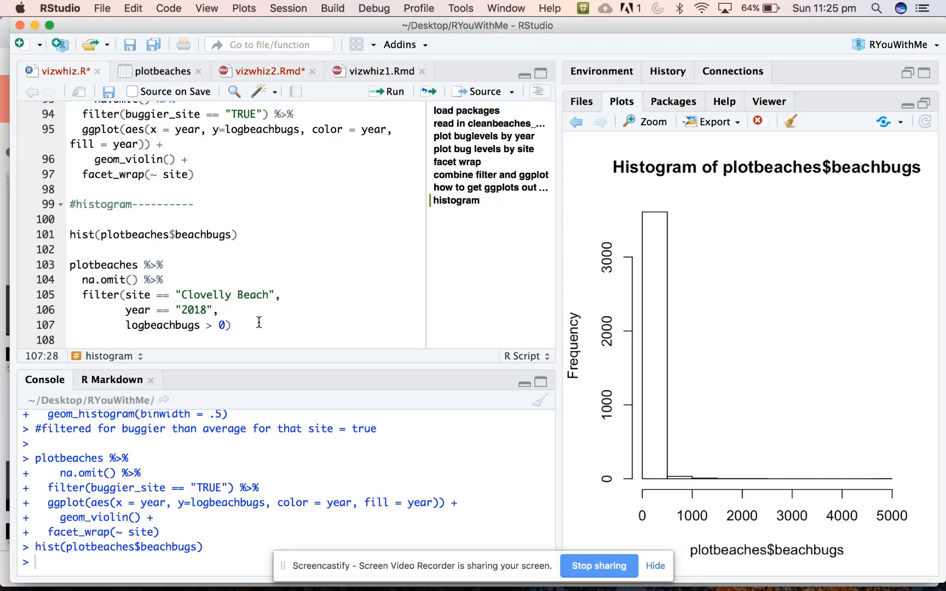
- Pipe the filtered data into ggplot(aes(x = logbeachbugs))
type("%>%")
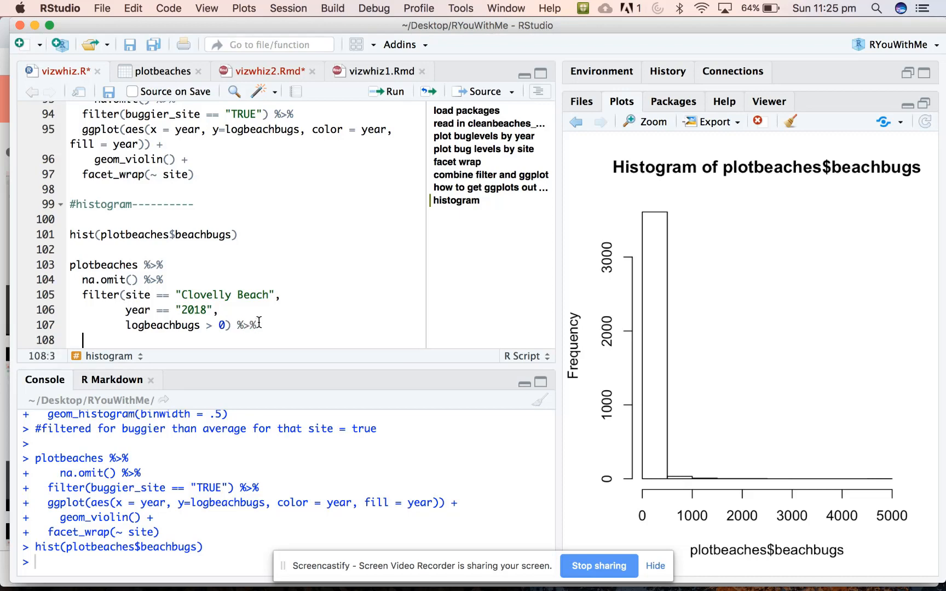
type("ggplot")
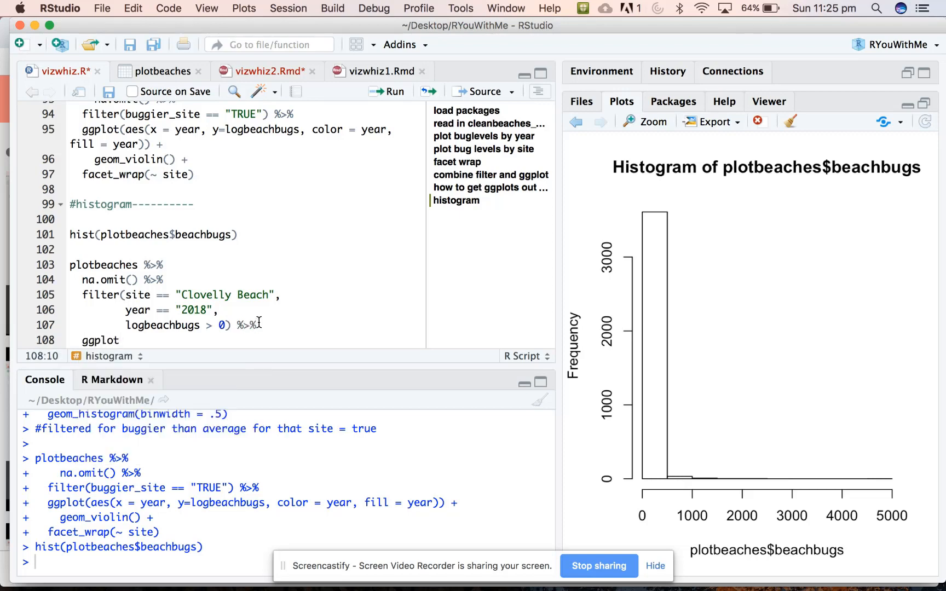
type("()")
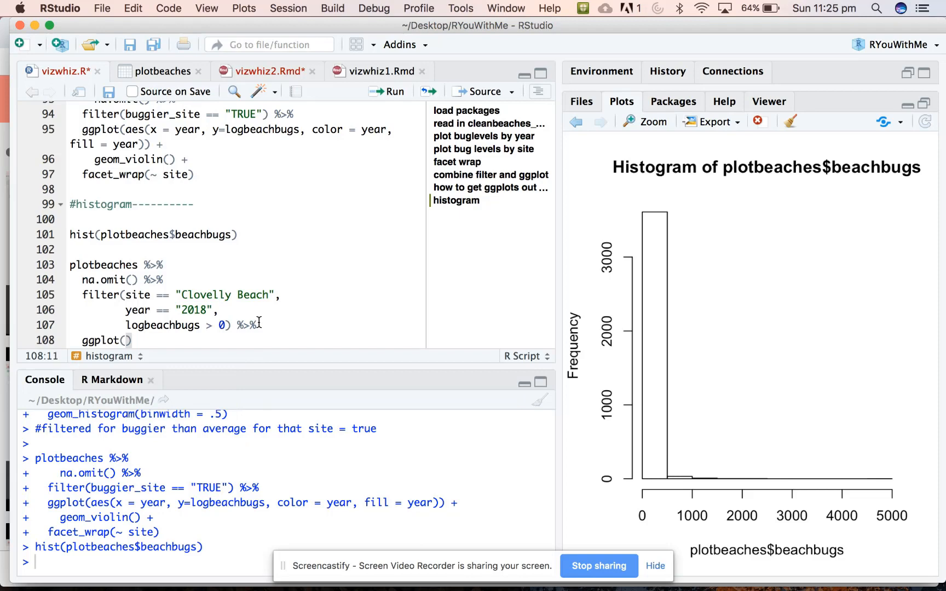
type("aes(x = logbeach")
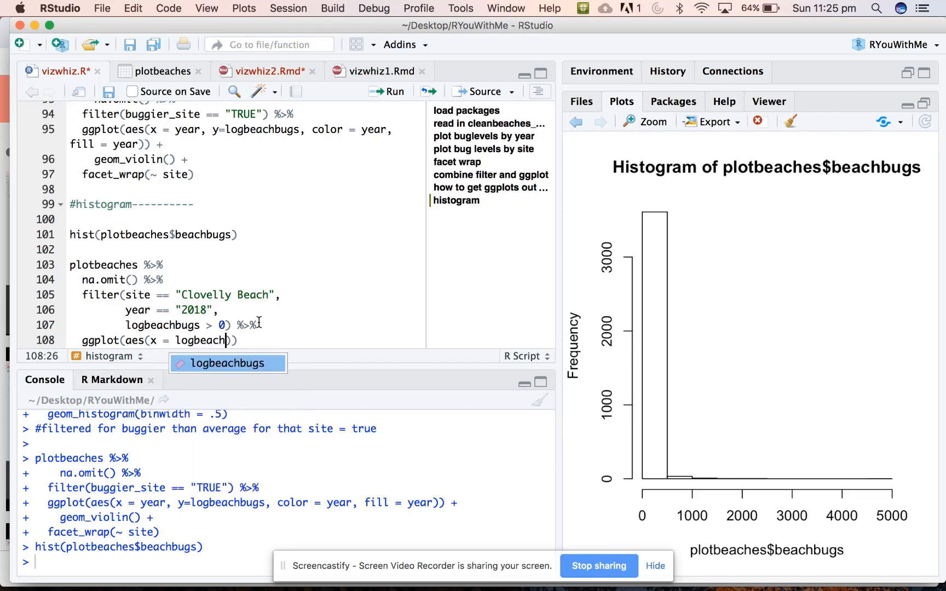
type("bugs")
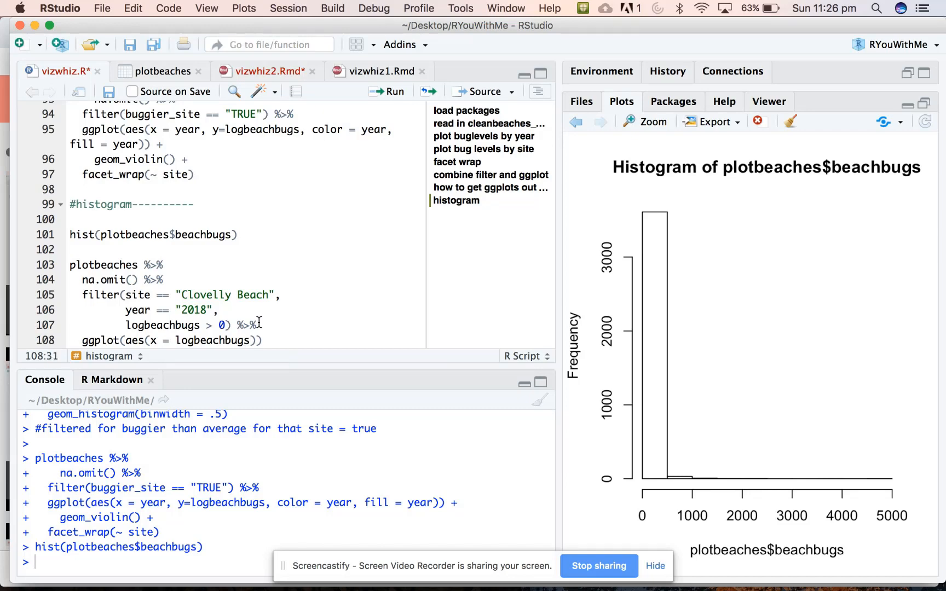
- Add + geom_histogram() as the plot layer
left_click(268, 341)
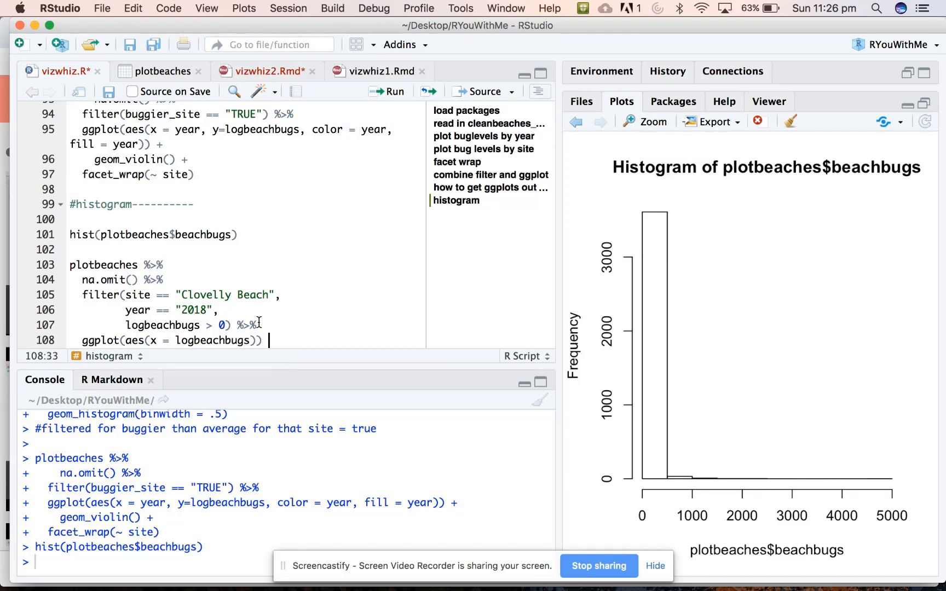
type("+")
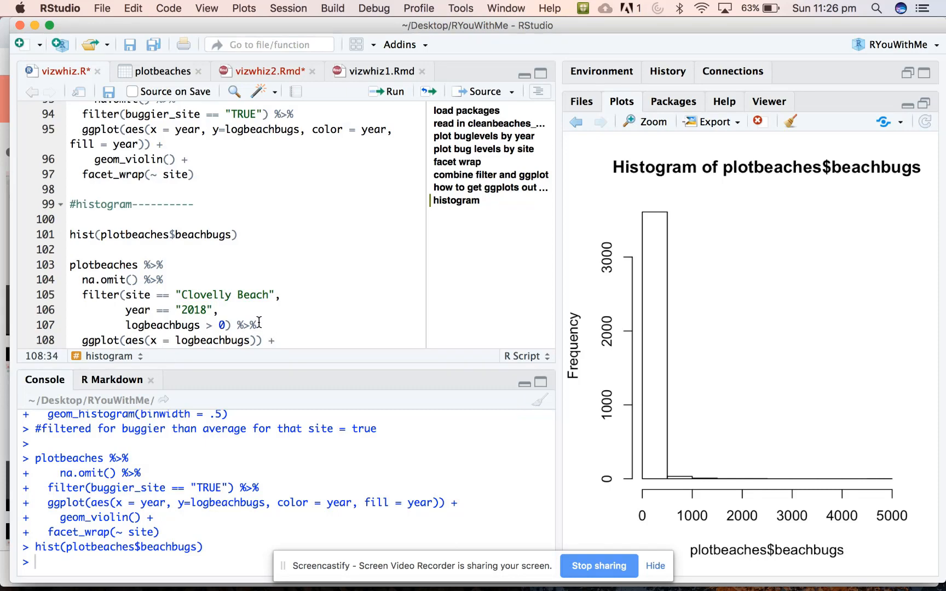
type("geom_histogram(")
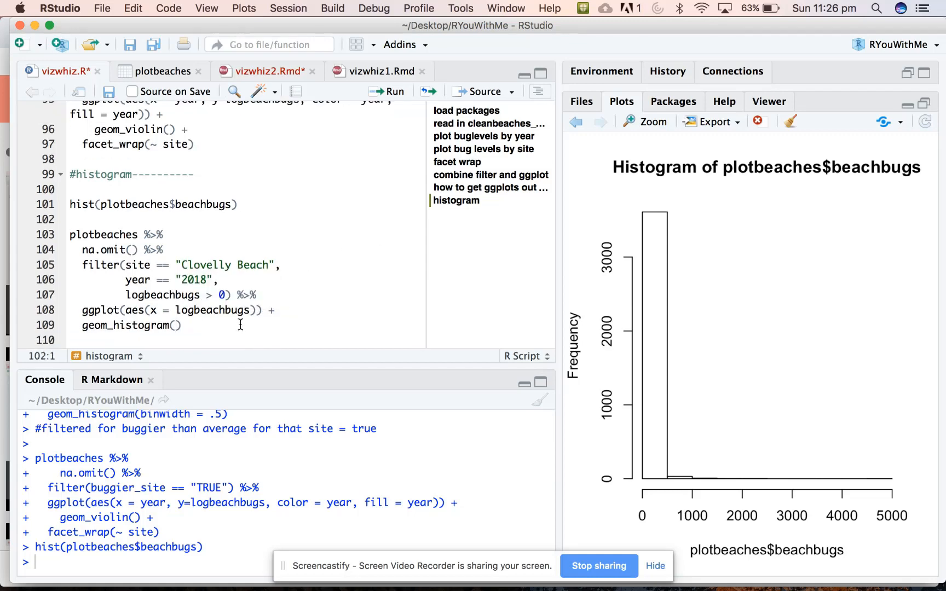
left_click(175, 326)
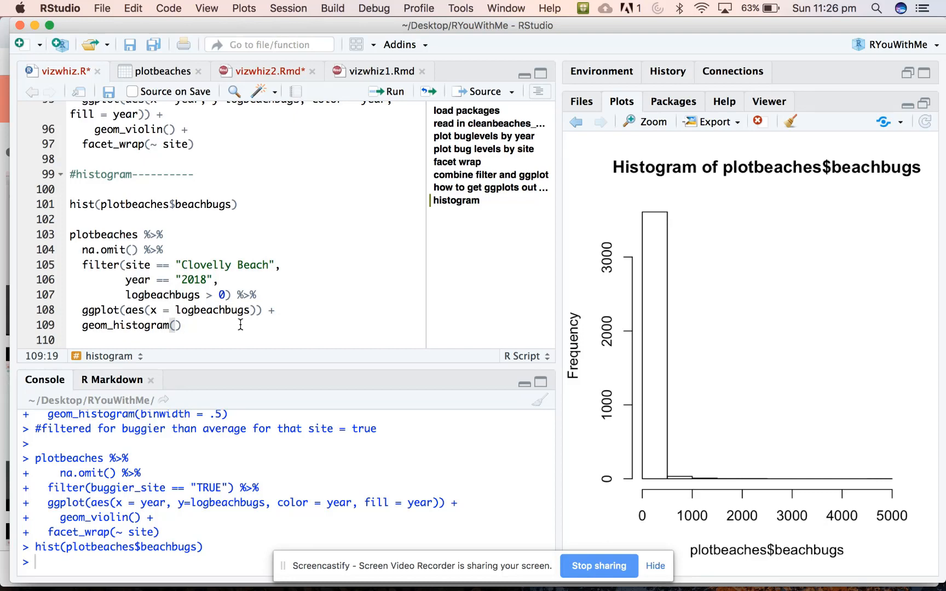
- Run the pipeline to draw the default histogram, then begin a binwidth argument in geom_histogram()
left_click(388, 91)
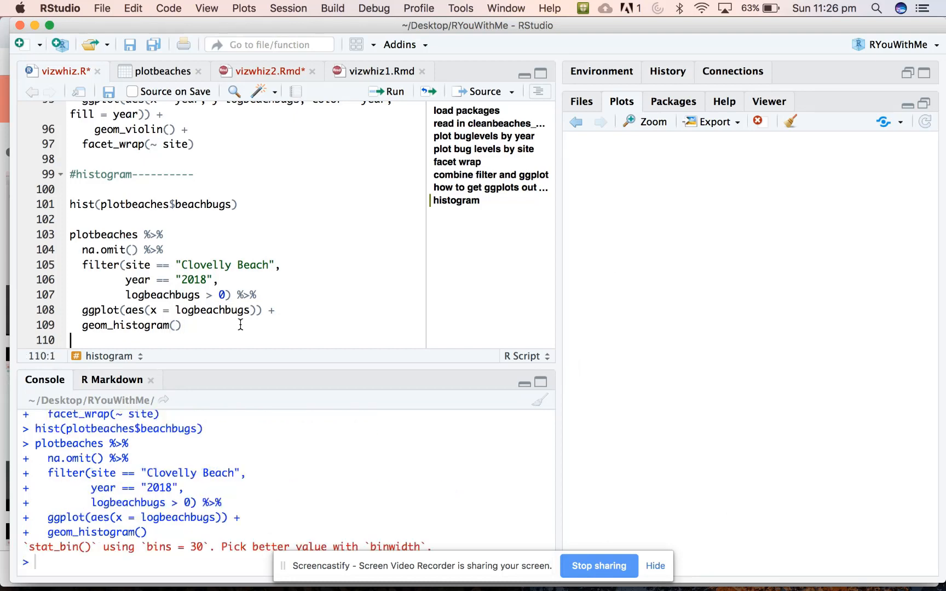
left_click(390, 92)
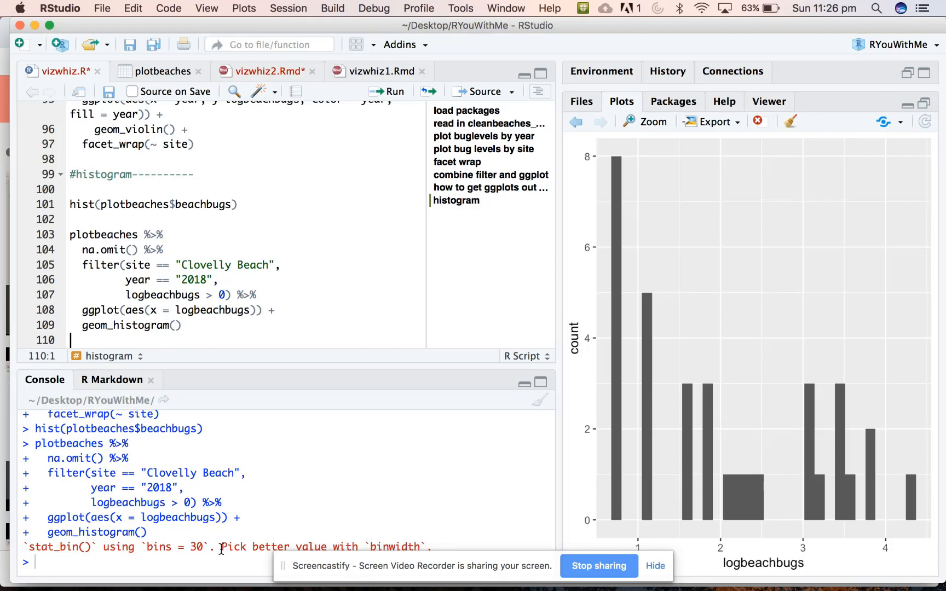
mouse_move(179, 326)
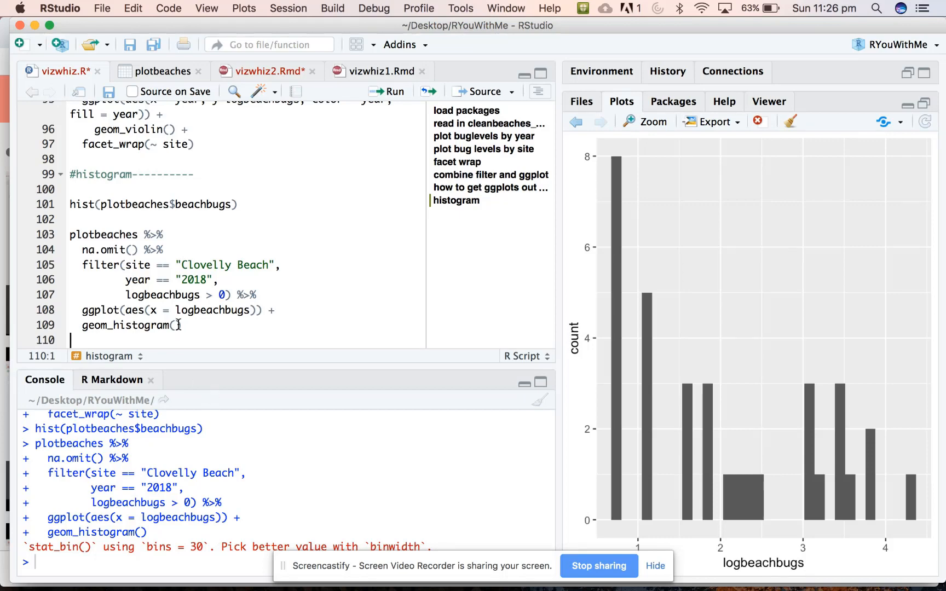
type("binwidth =")
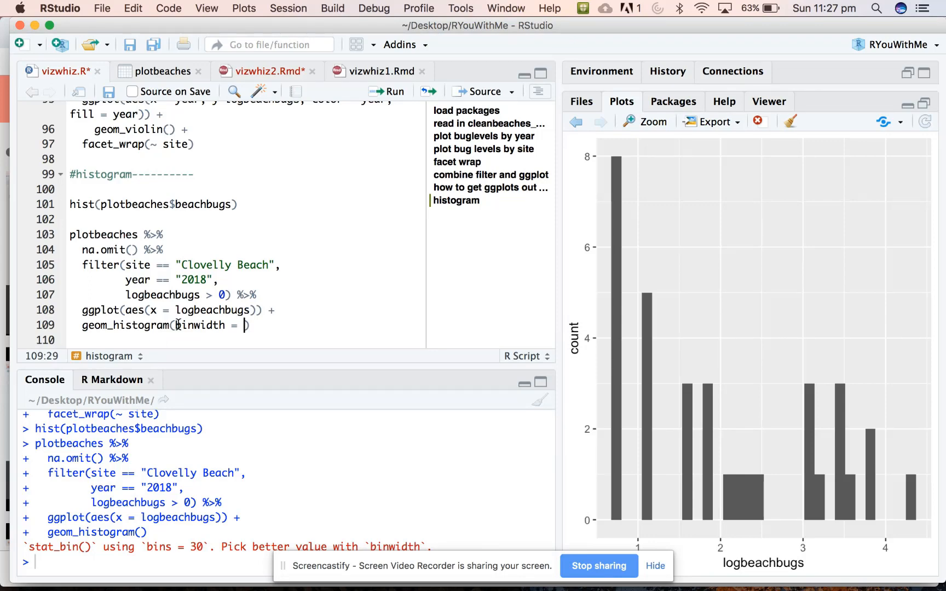
- Set binwidth = 0.5 and rerun to draw the histogram with wider bins
type("0.")
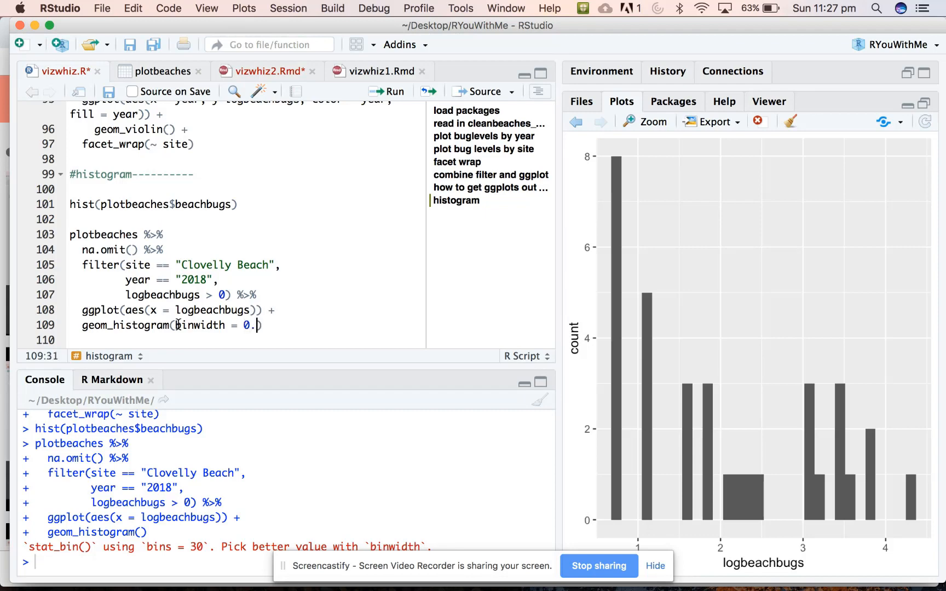
type("5")
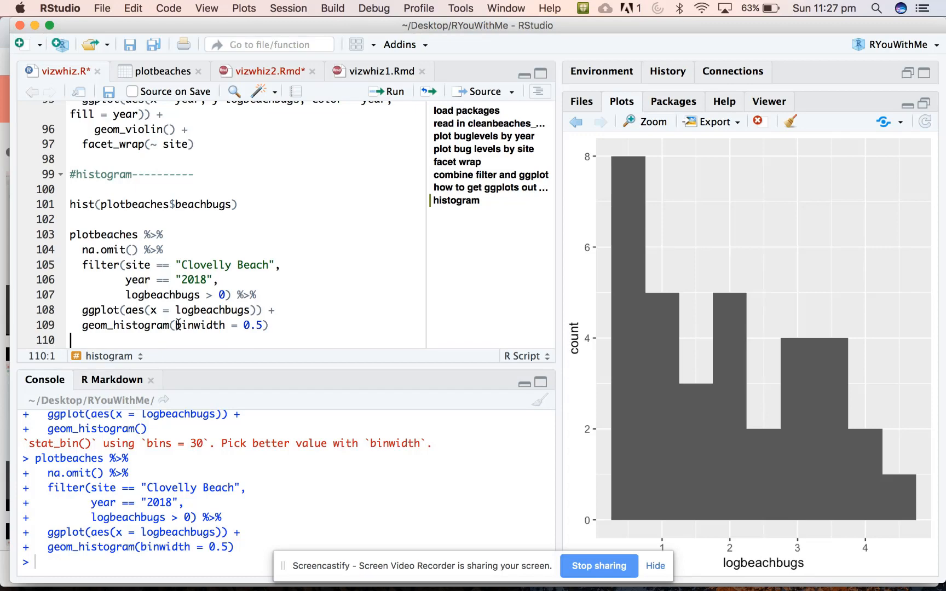
mouse_move(195, 324)
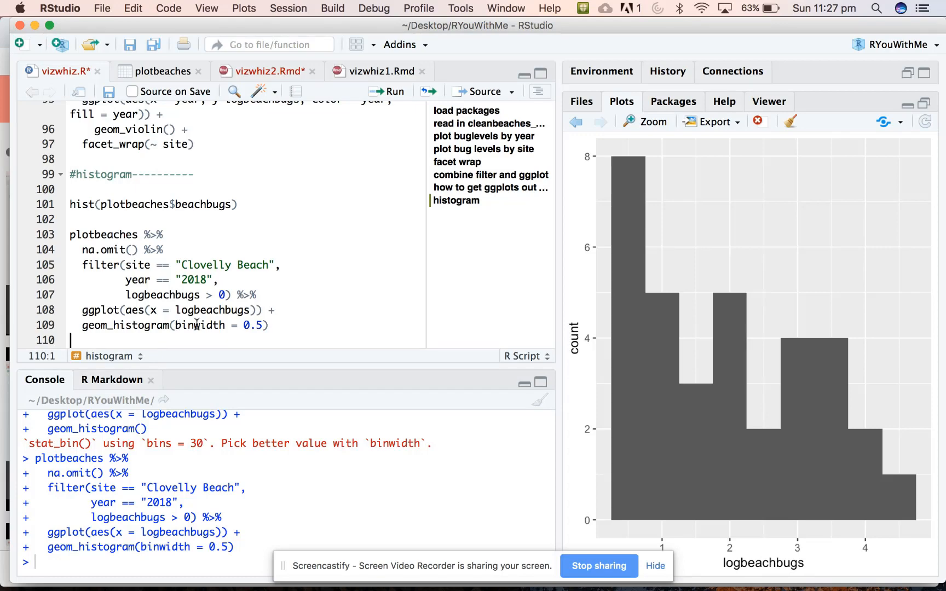
left_click(262, 326)
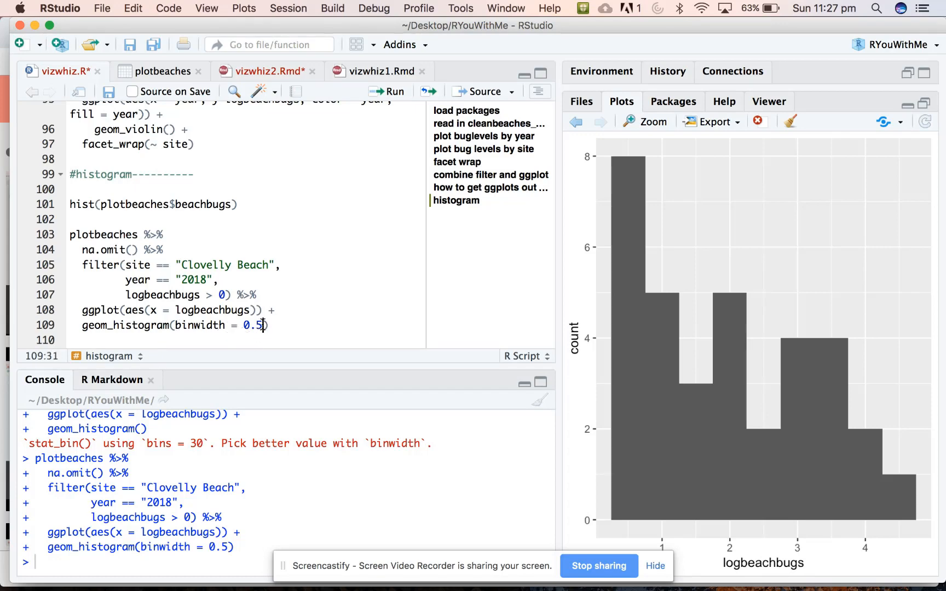
- Redraw the histogram at binwidth 1.0, then 0.25, then back to 0.5
type("1.")
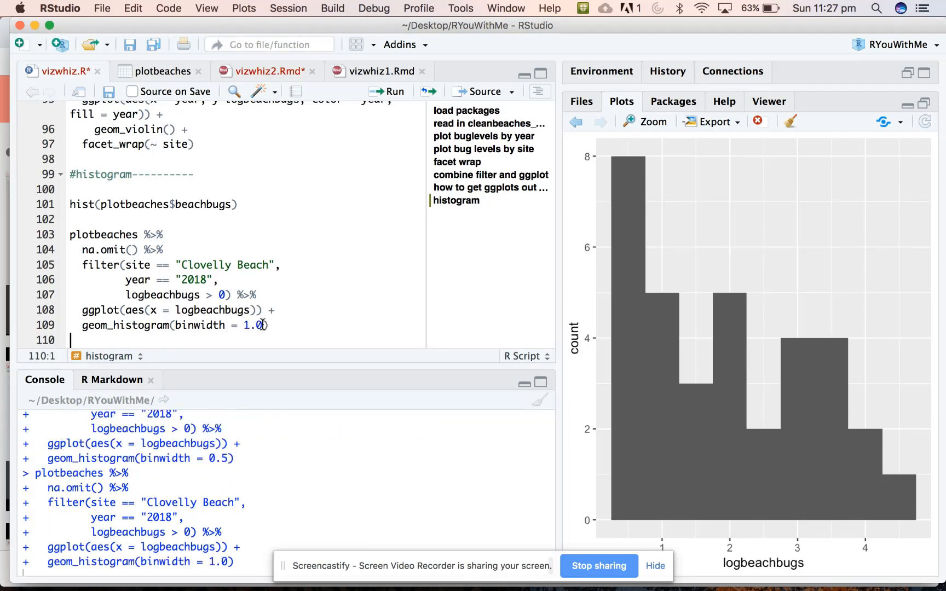
left_click(388, 92)
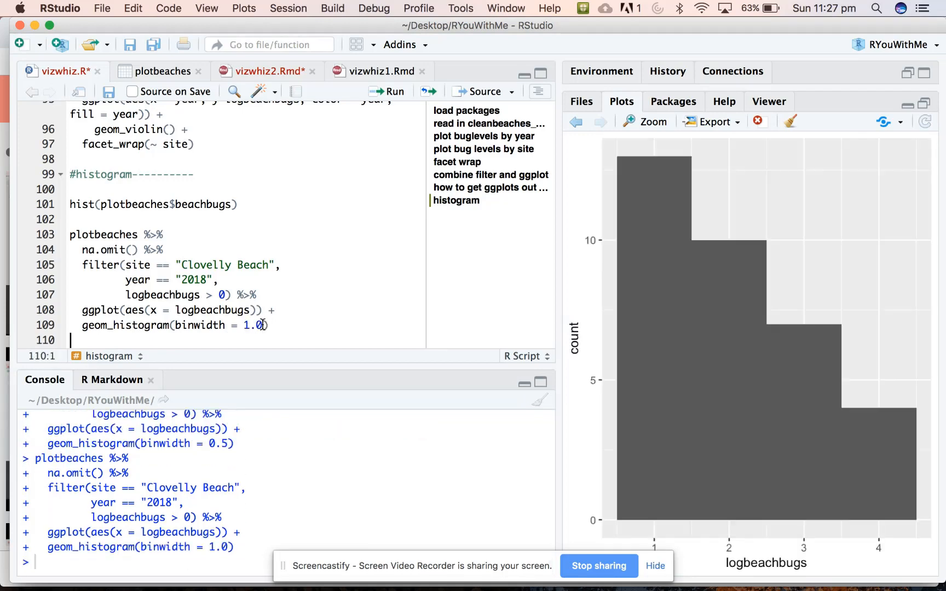
left_click(261, 326)
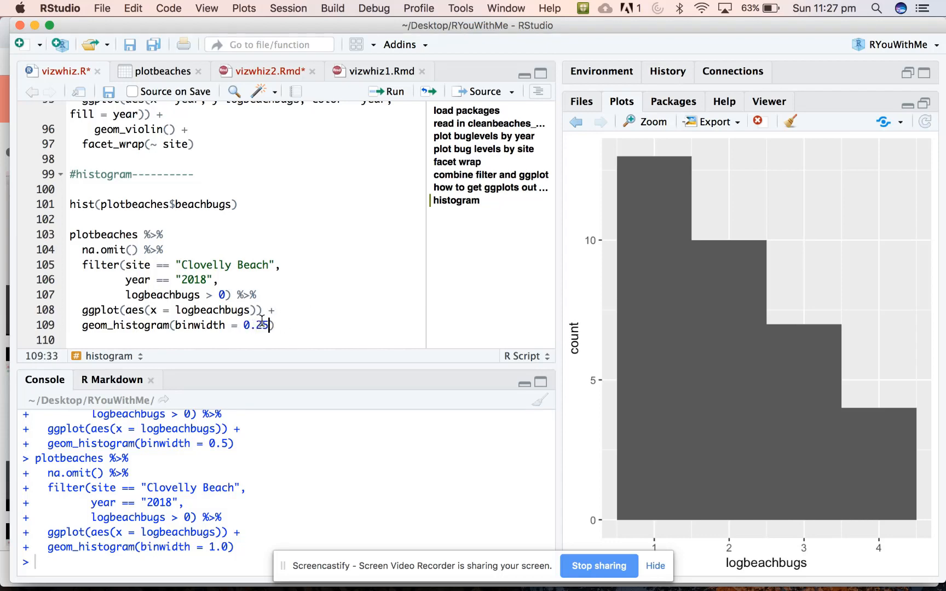
left_click(389, 91)
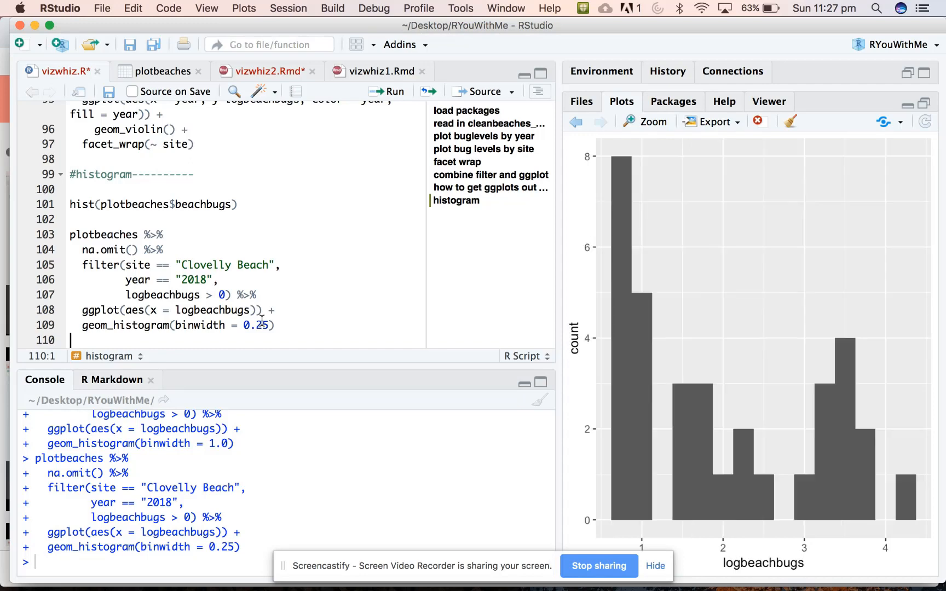
left_click(265, 325)
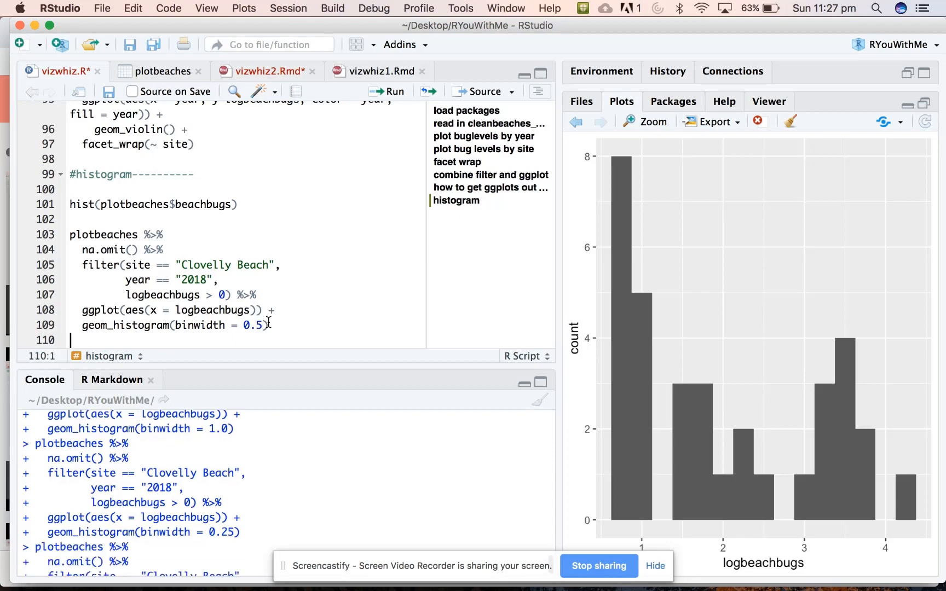
left_click(388, 91)
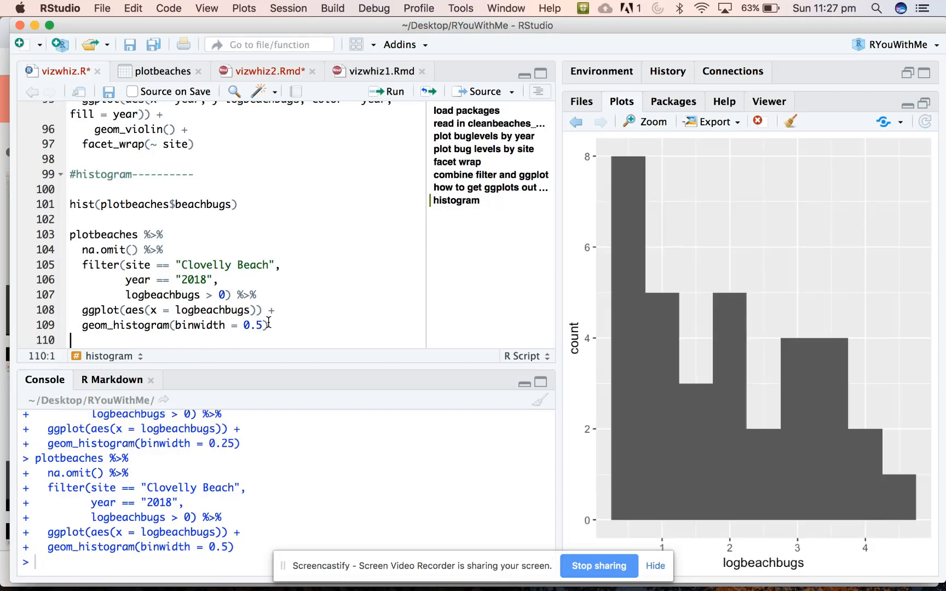